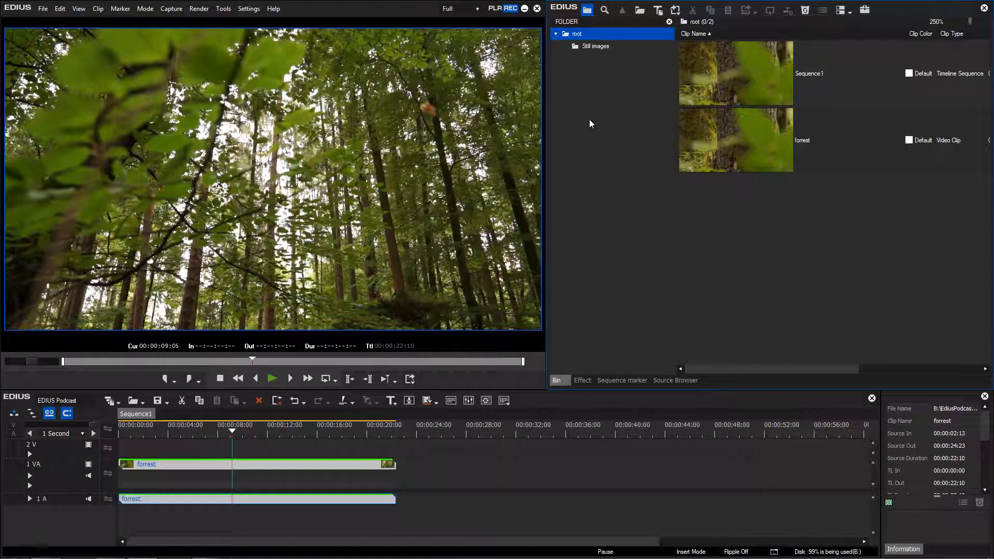
- Open User Settings at the User Interface Button page for customising toolbar buttons
click(249, 8)
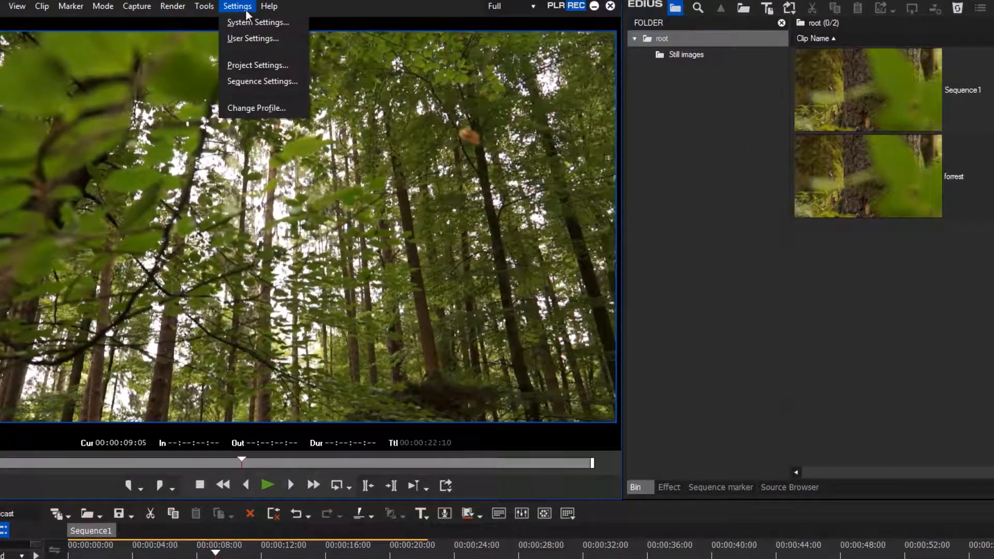
click(252, 38)
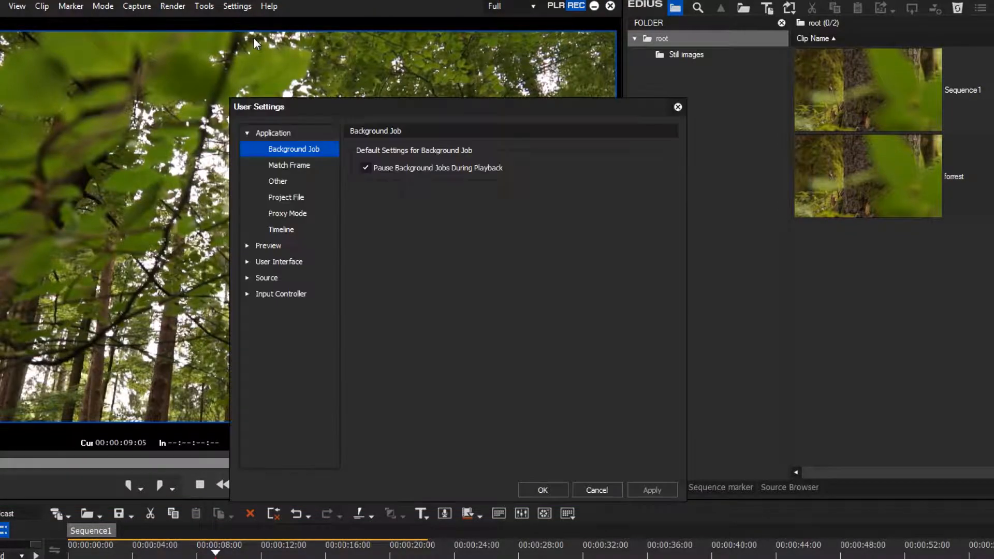
click(279, 261)
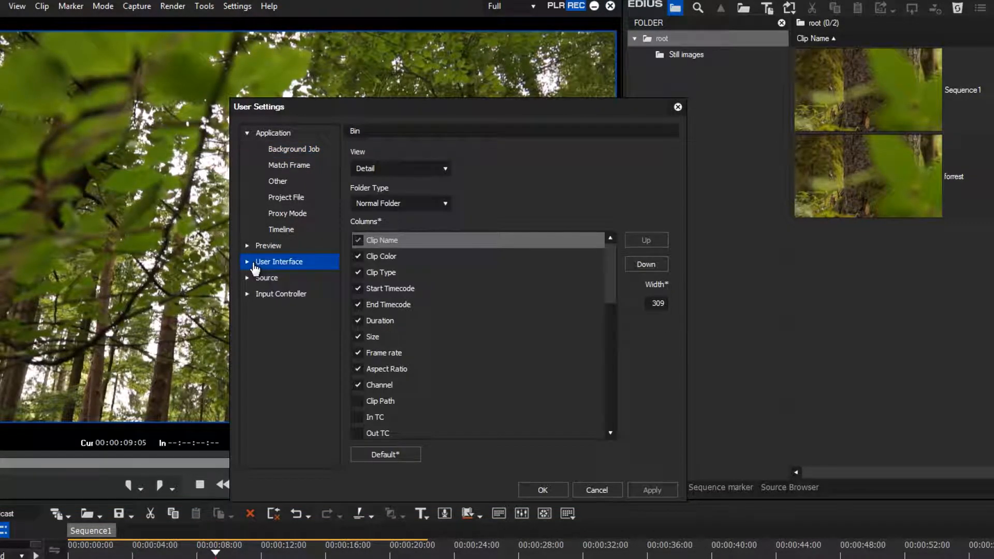
click(279, 294)
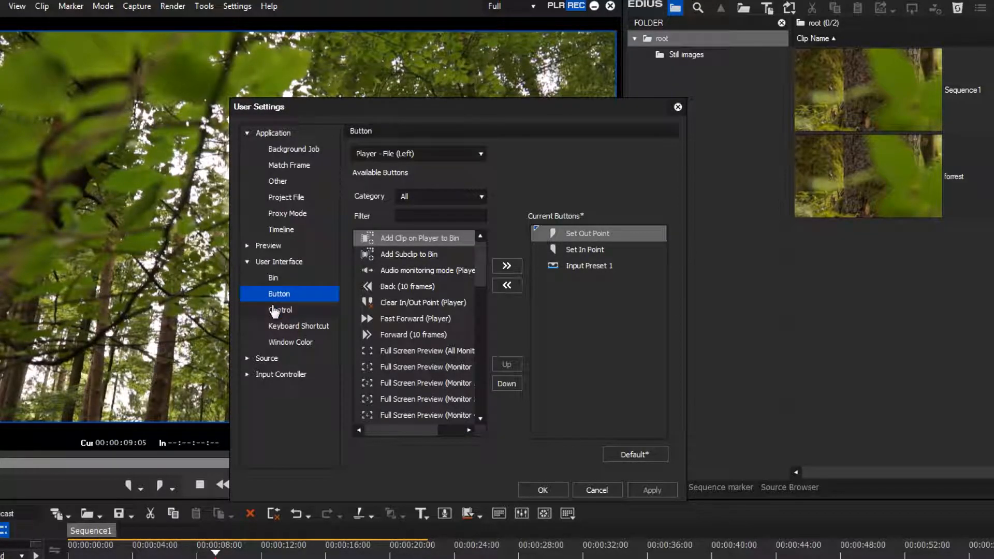
- Target the Timeline toolbar and list available actions from all categories
click(417, 154)
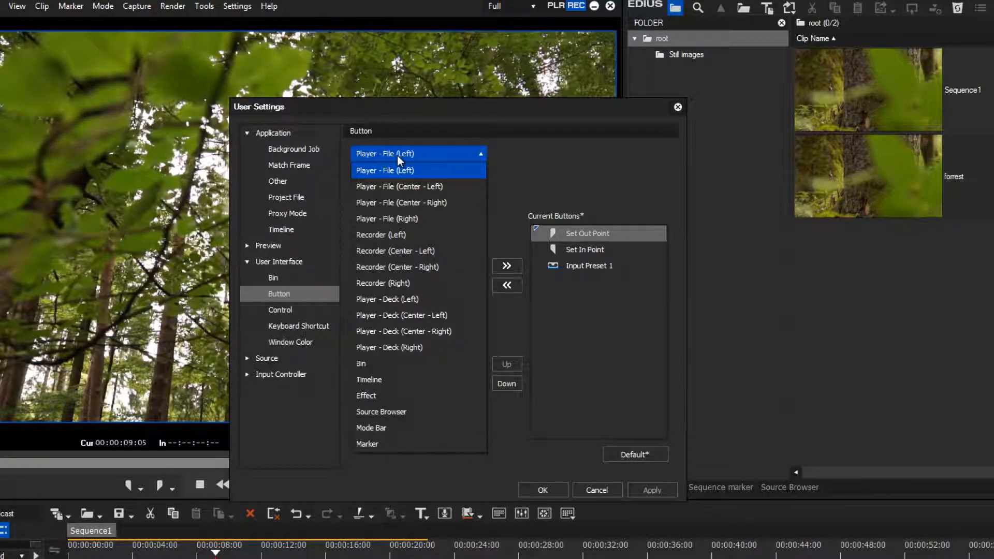
mouse_move(402, 184)
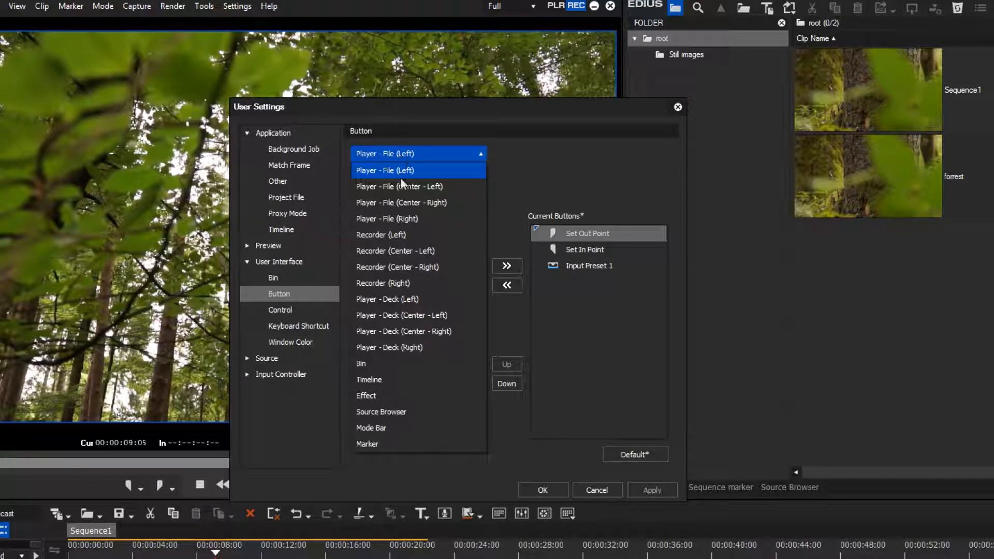
click(368, 379)
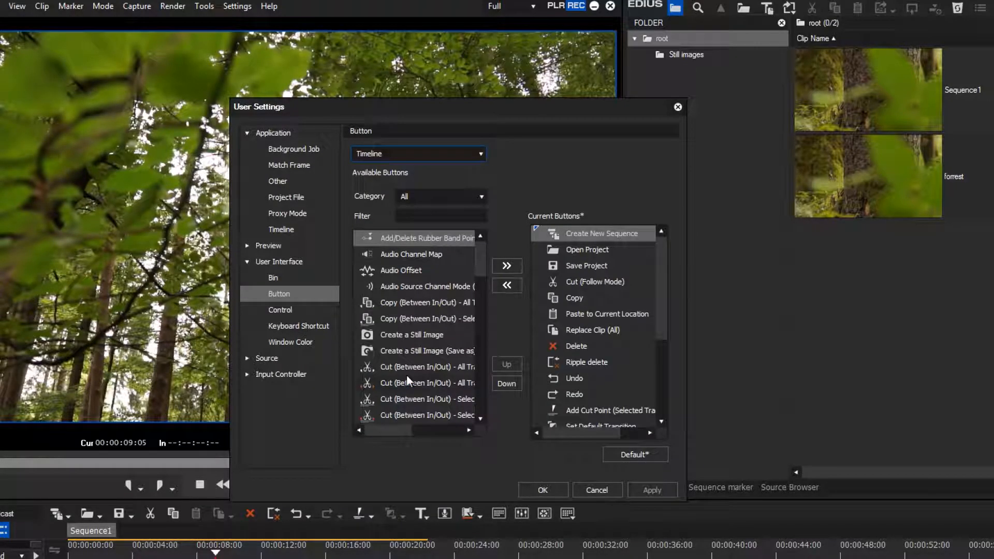
mouse_move(431, 271)
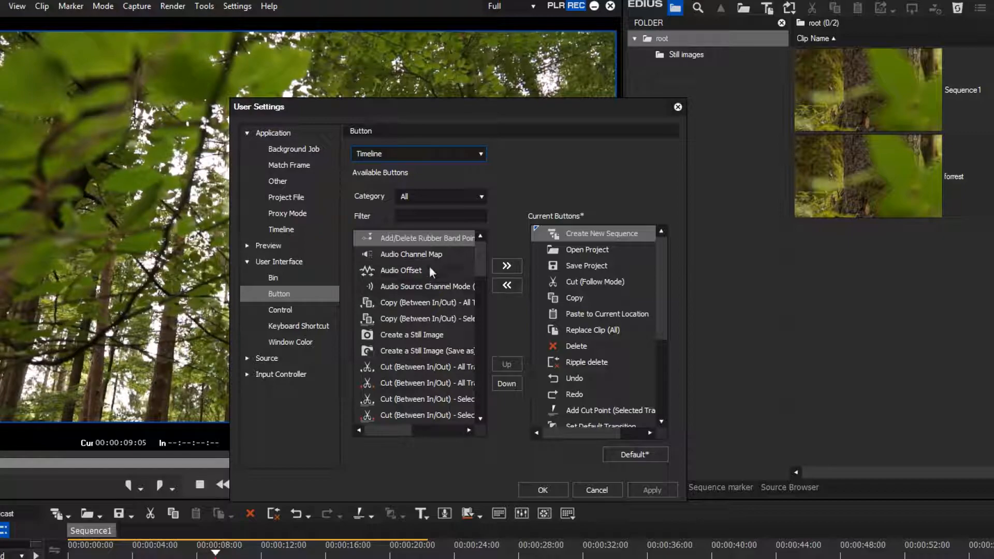
click(439, 196)
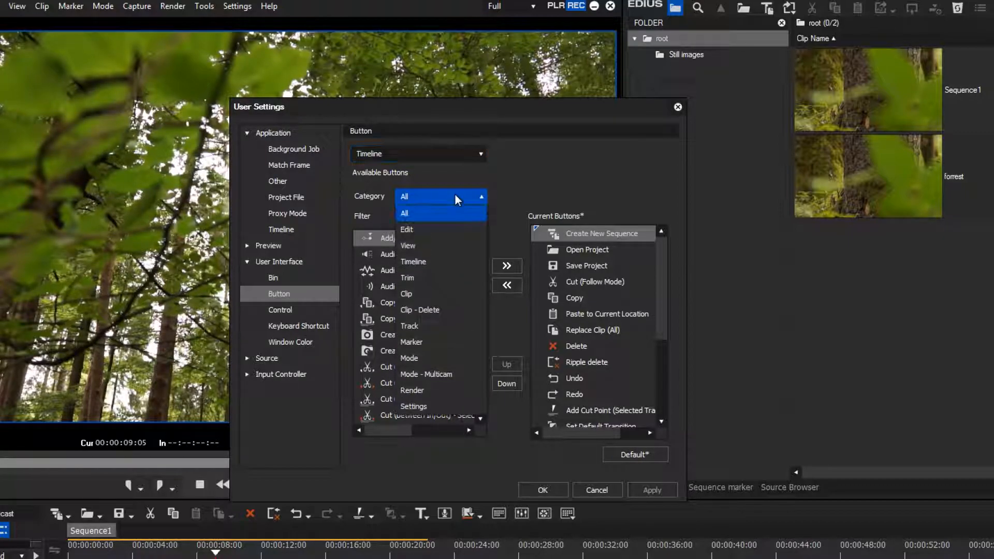
click(412, 261)
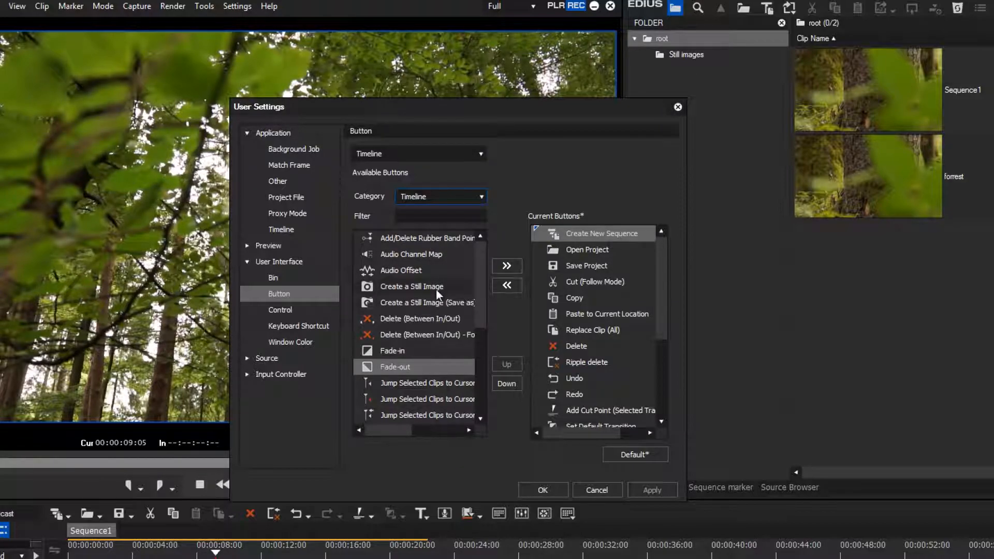
click(411, 286)
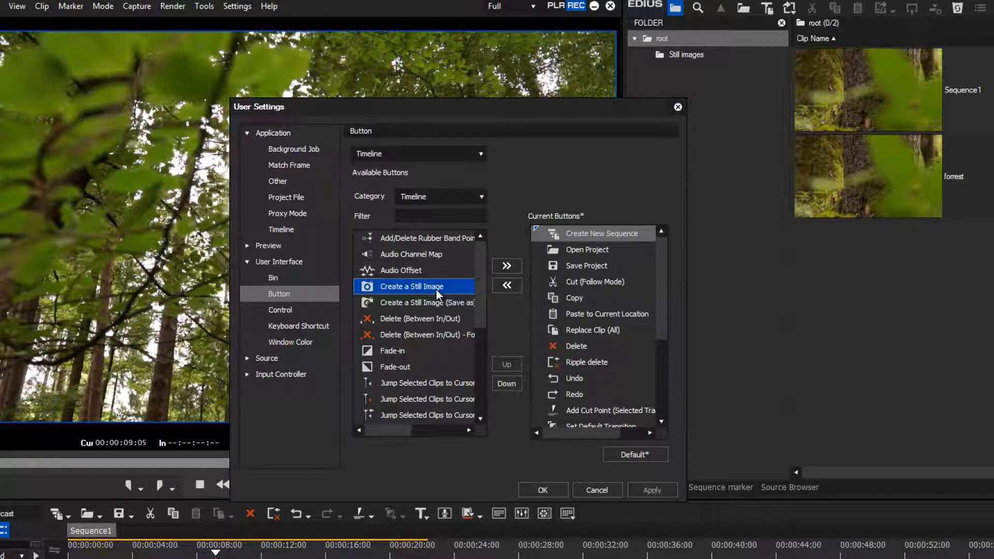
mouse_move(441, 260)
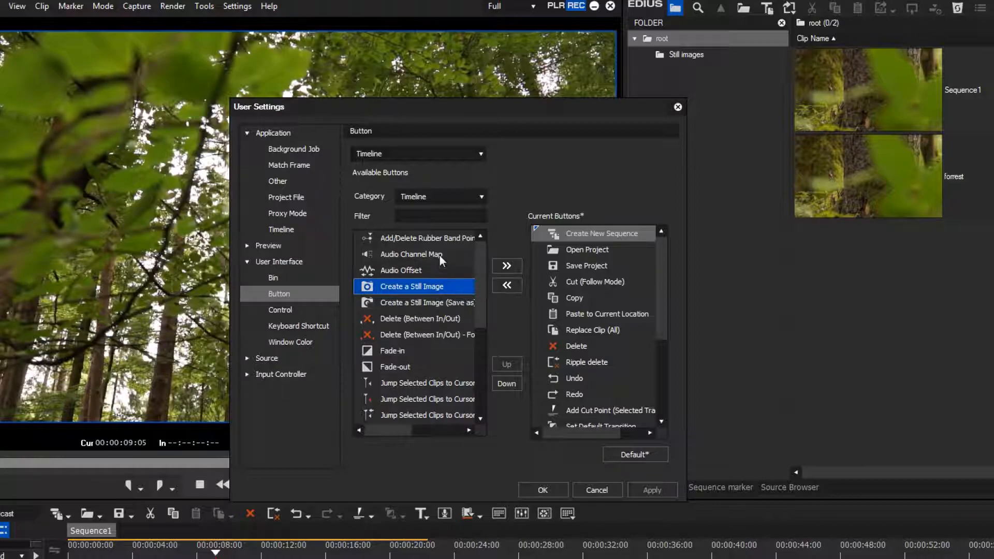
click(440, 195)
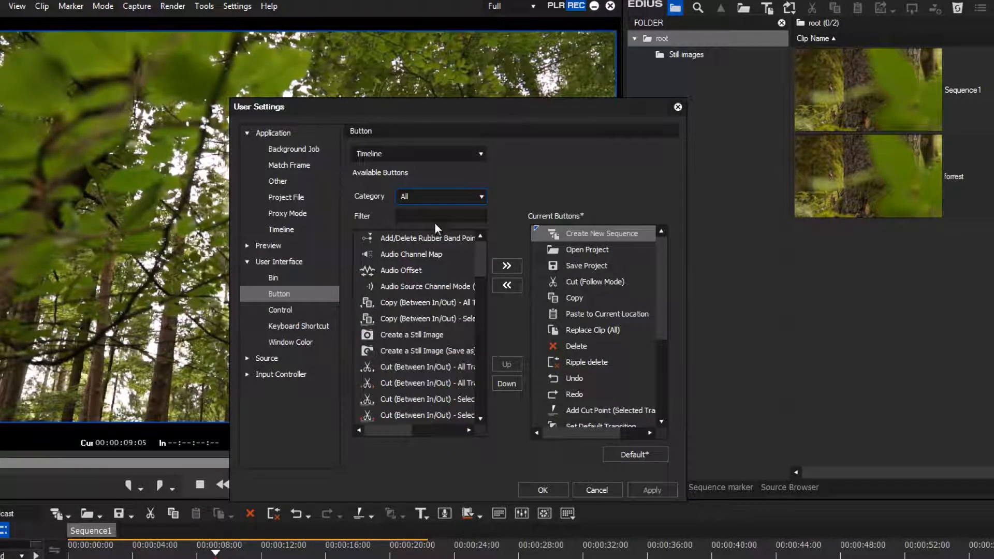
- Filter actions for 'still' and add Create a Still Image to the timeline's current buttons
text(st)
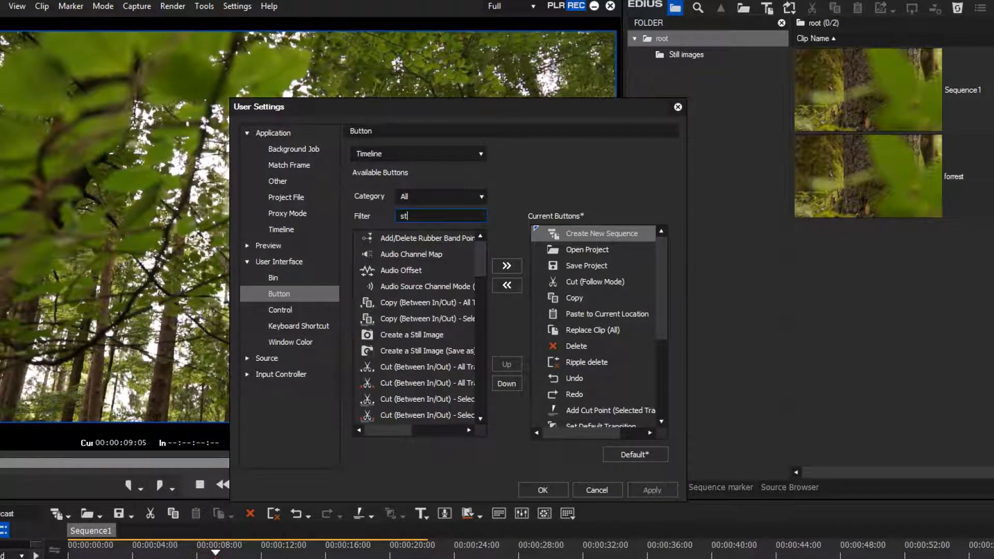
text(ill)
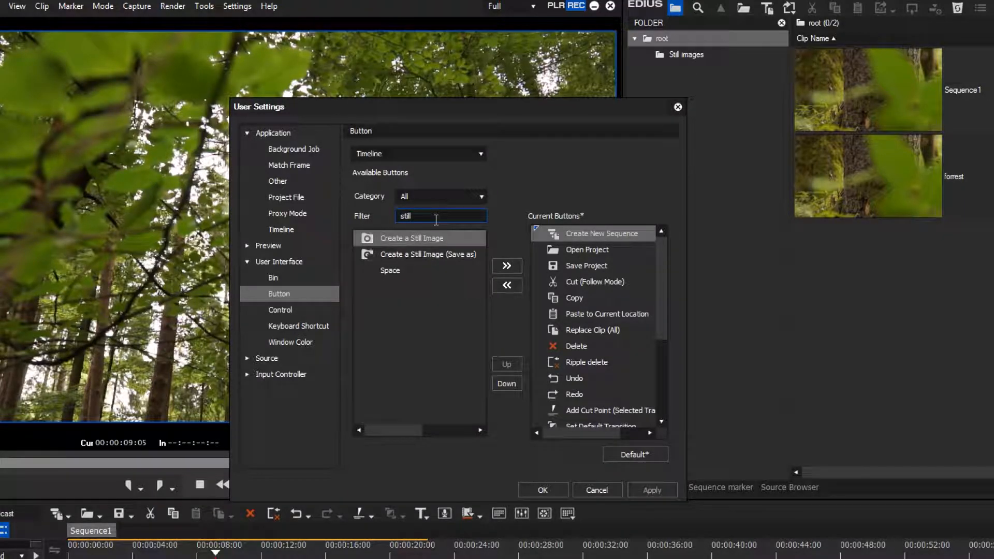
click(415, 238)
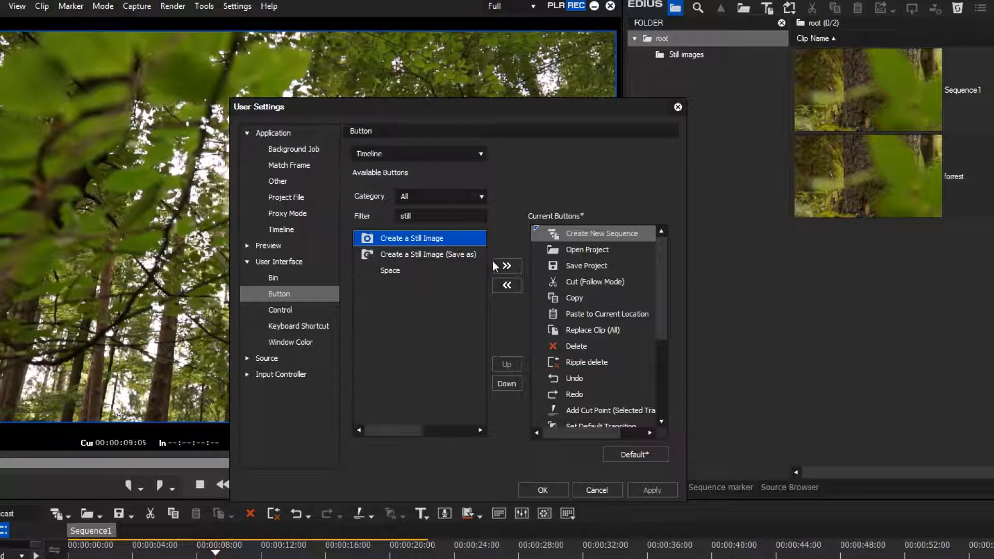
click(506, 266)
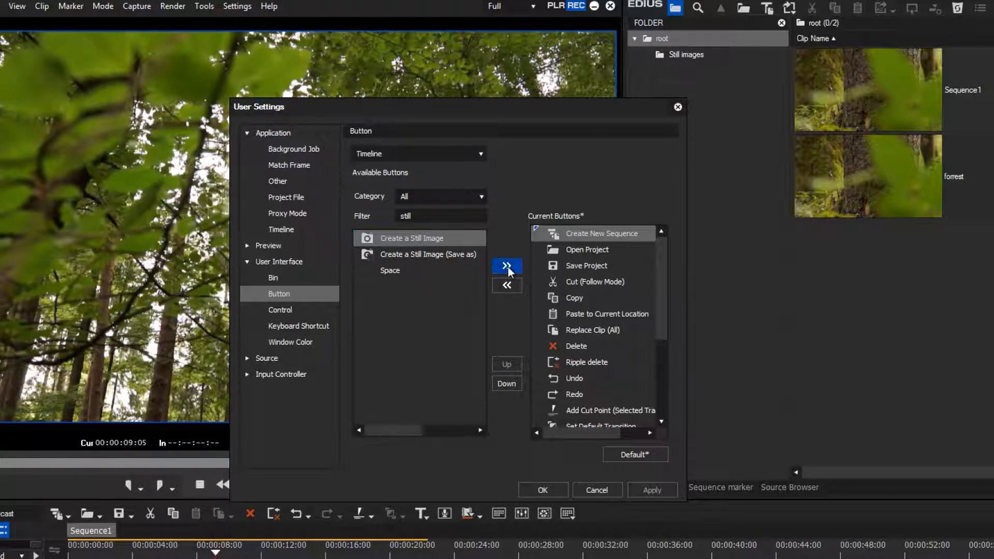
click(428, 255)
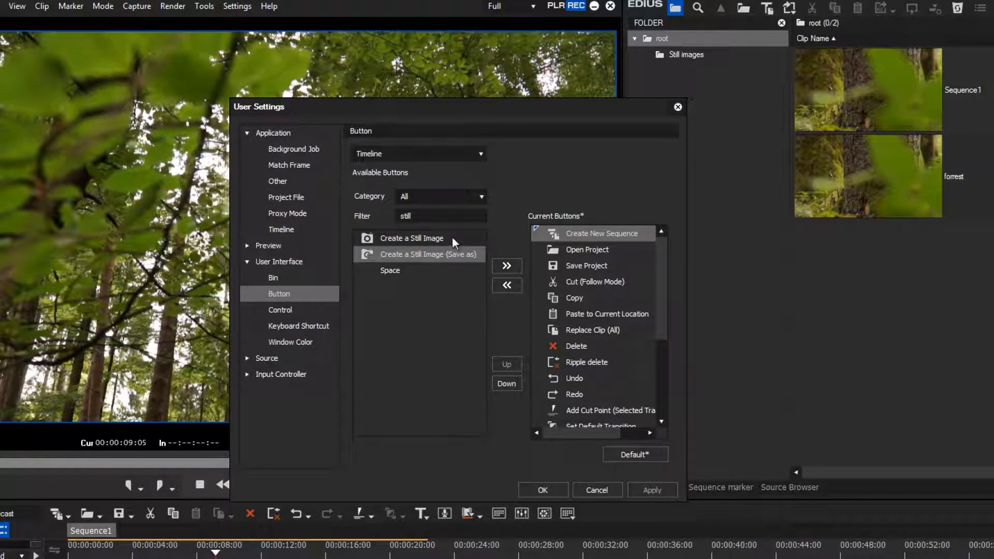
click(506, 265)
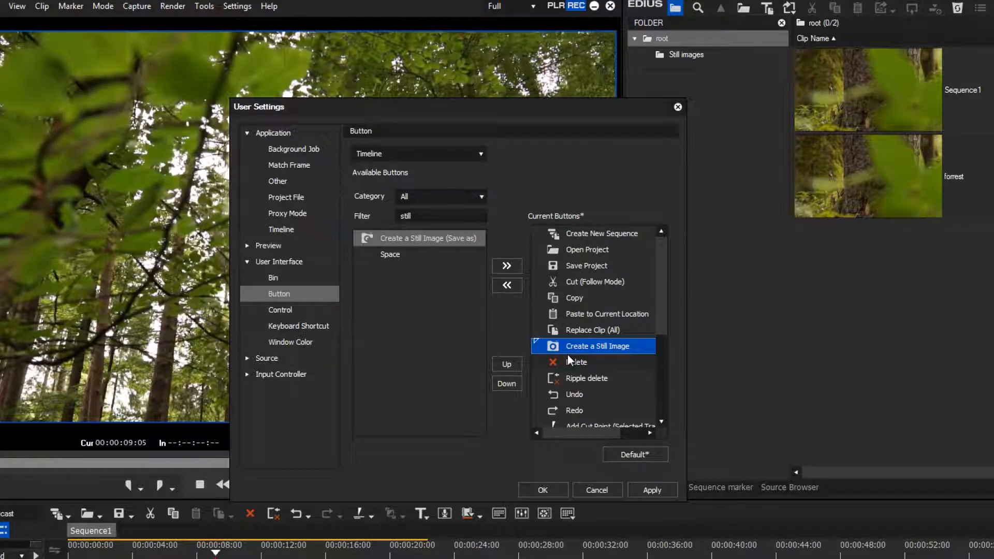
mouse_move(596, 362)
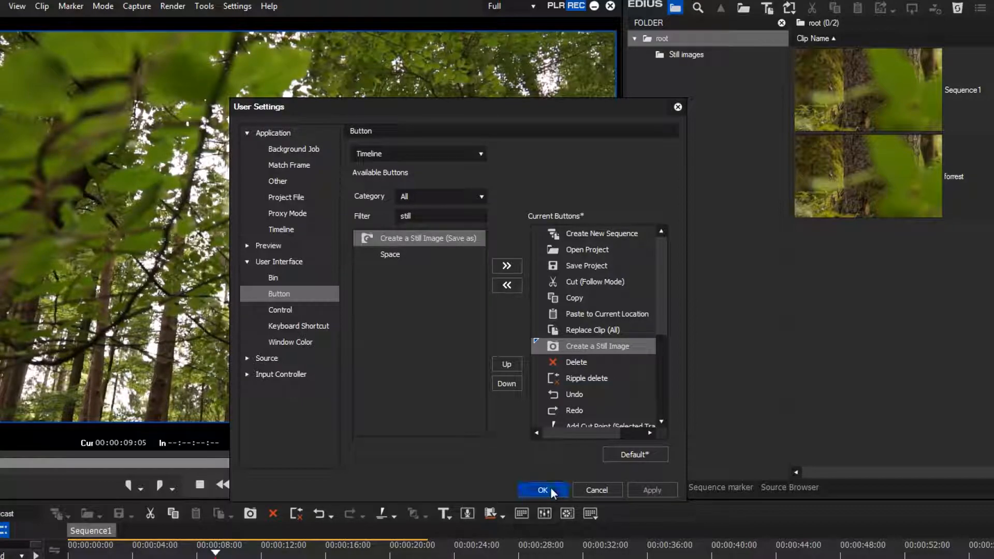
- Apply the toolbar change, then save two still frames, including one at 15 s, into Still images
click(542, 490)
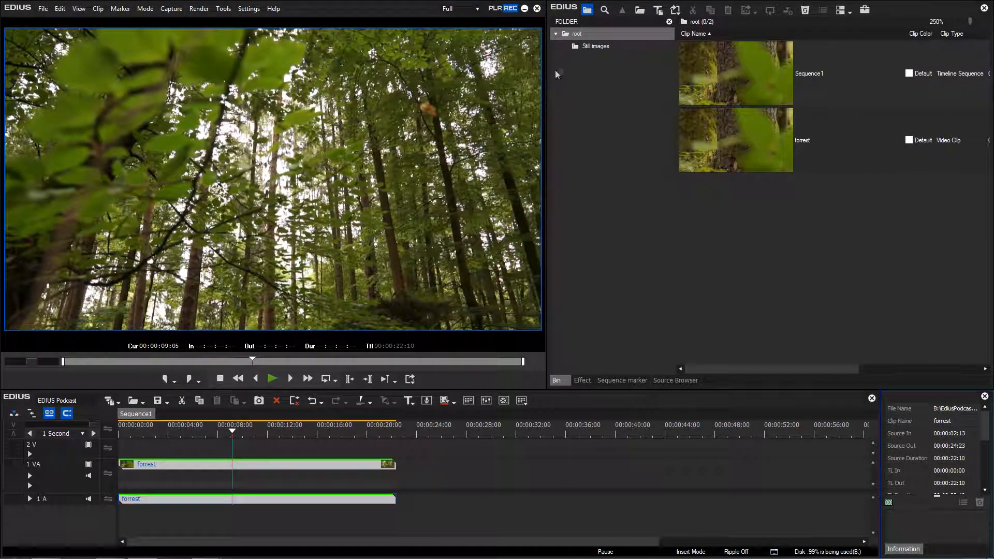
click(596, 46)
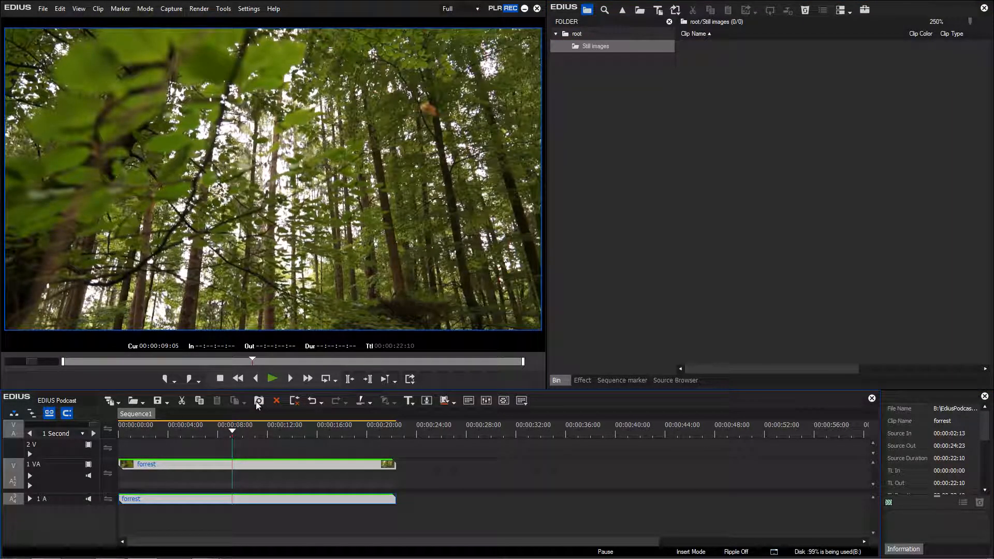
click(258, 401)
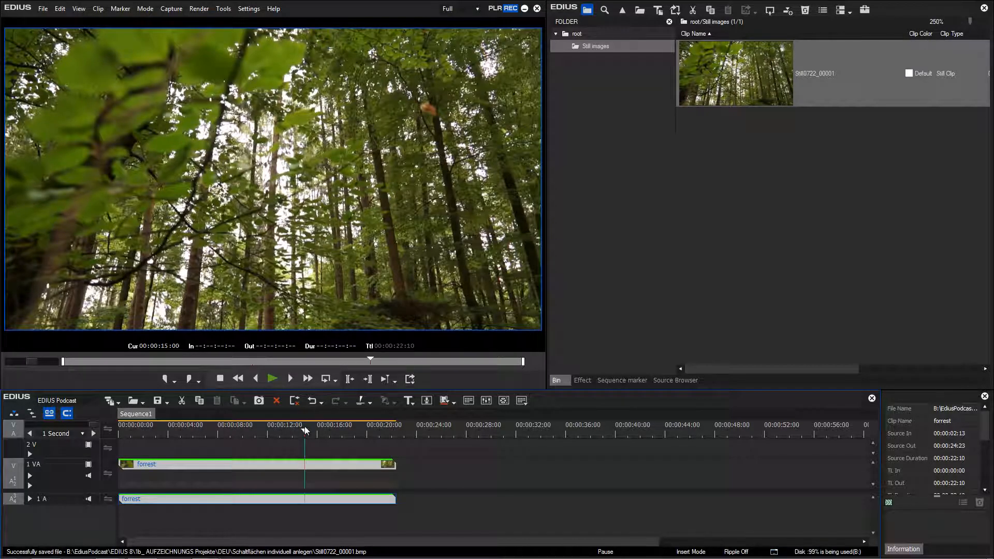
click(259, 400)
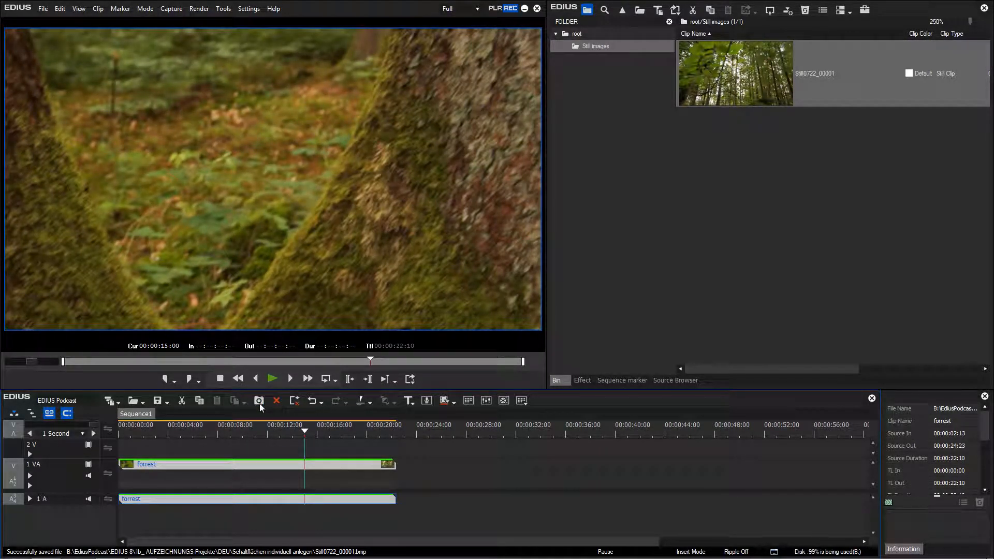
click(259, 400)
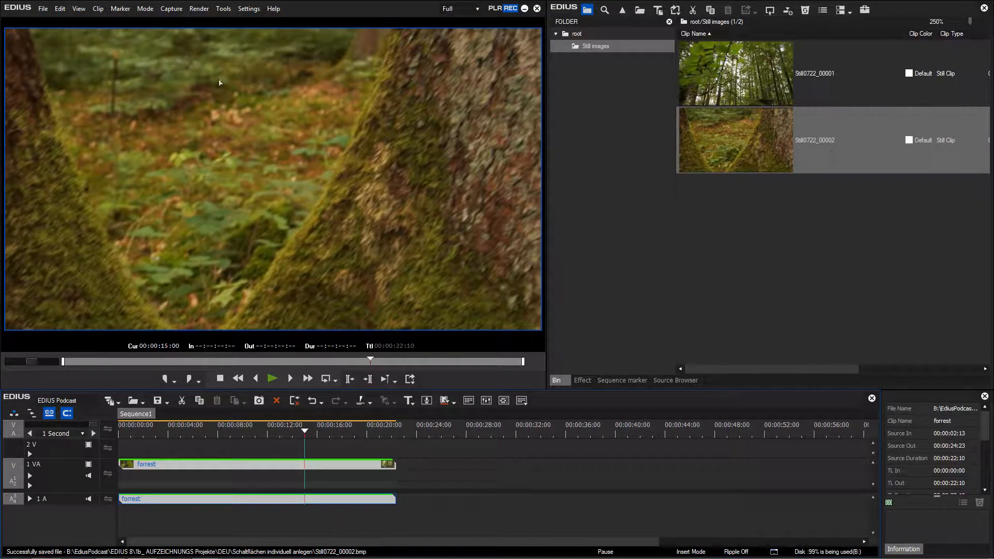
- Open User Settings on the Keyboard Shortcut page for Render operations
click(248, 8)
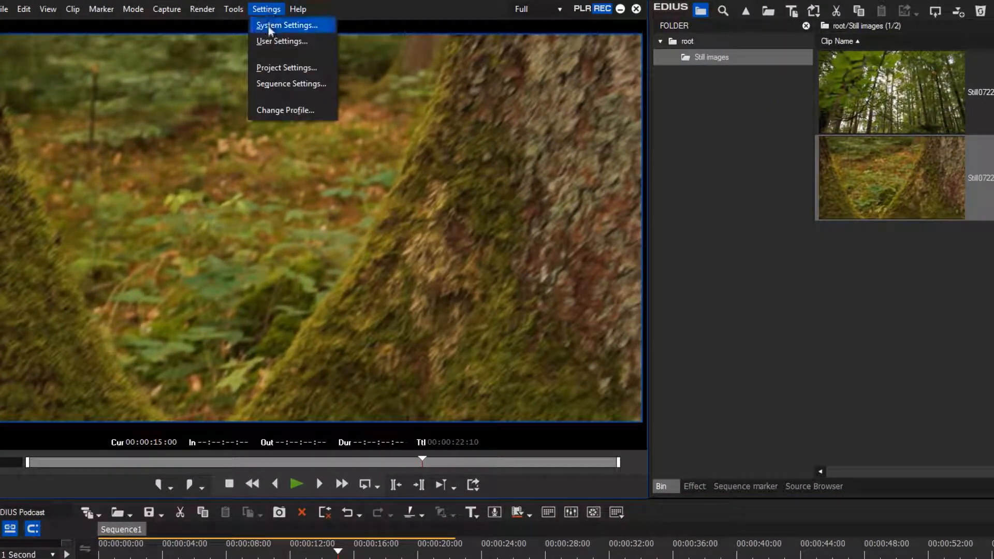
click(281, 40)
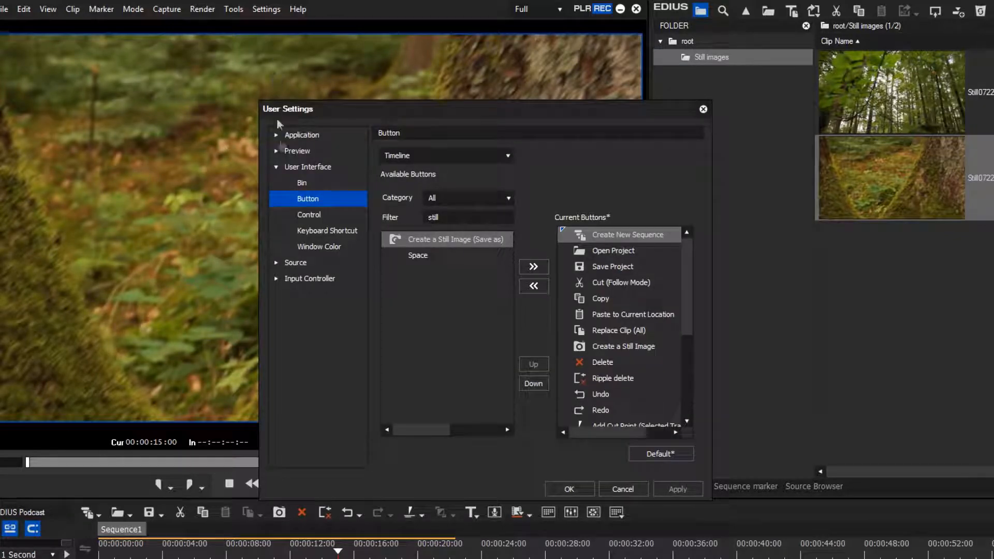
click(328, 230)
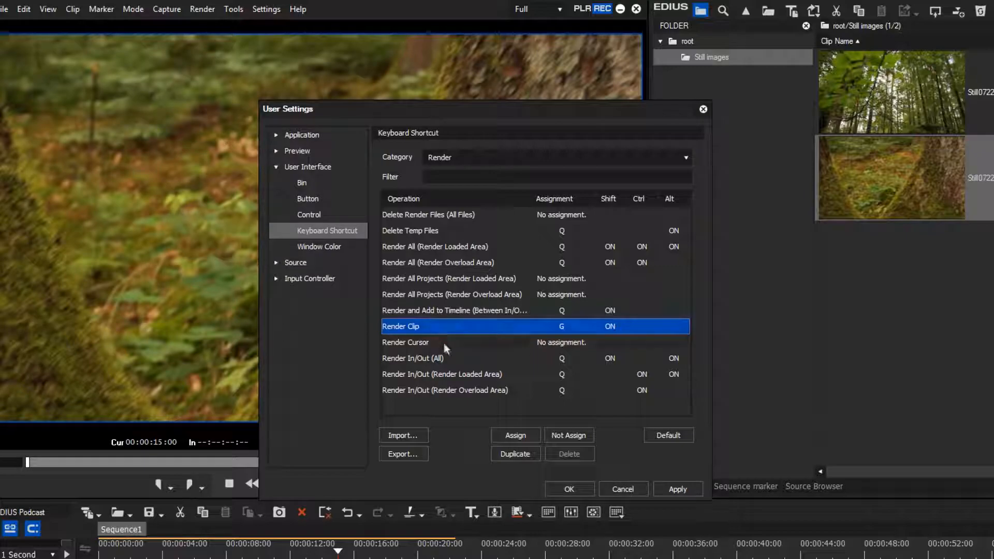
- Assign Enter to Render Clip, reaching the prompt to reassign it from Play/Stop
click(514, 435)
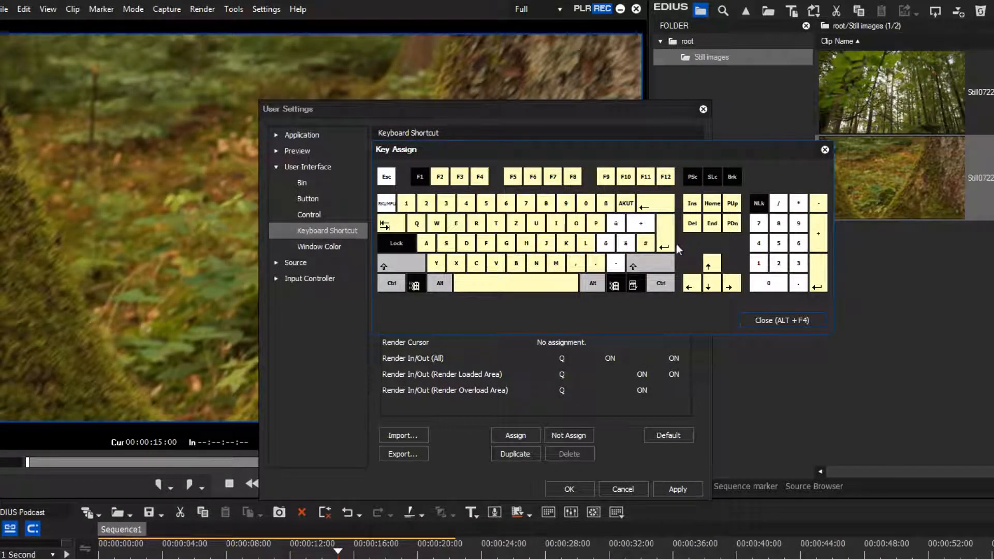
click(663, 242)
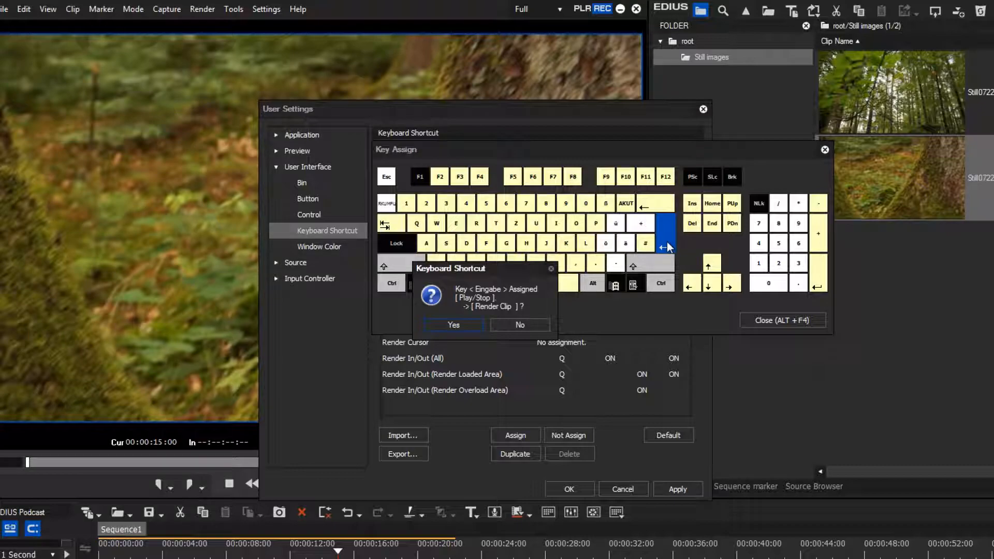